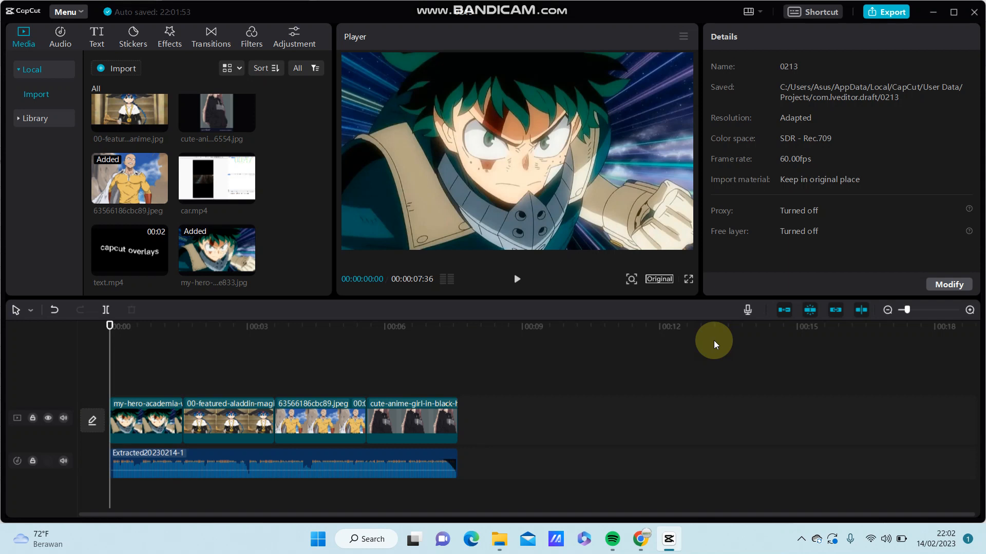
{"action": "mouse_move", "coordinate": [710, 343]}
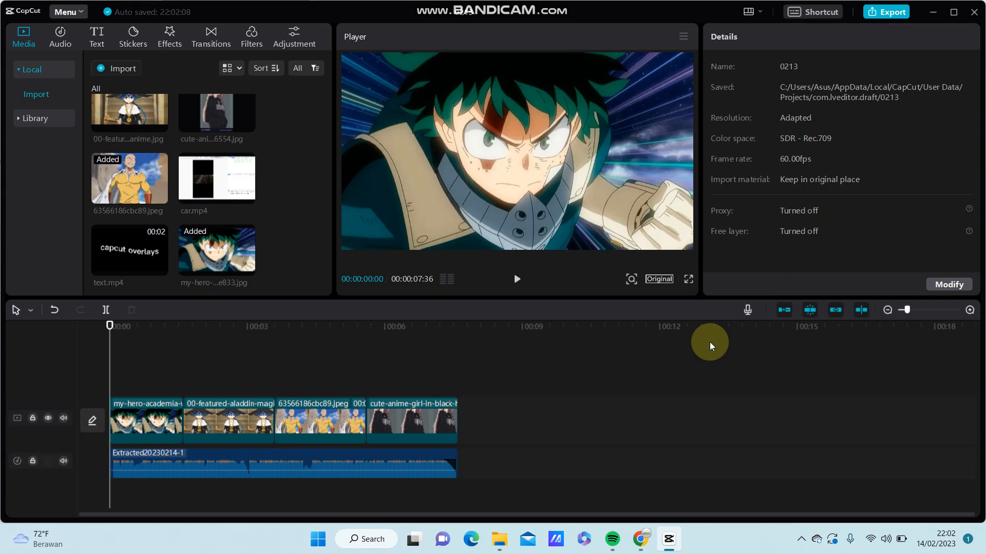
{"action": "mouse_move", "coordinate": [698, 322]}
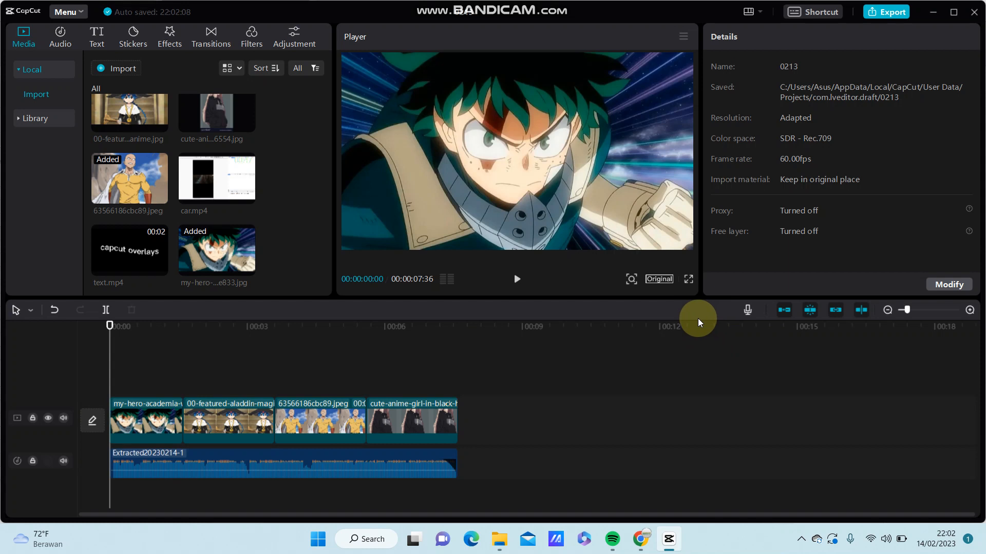
{"action": "mouse_move", "coordinate": [581, 187]}
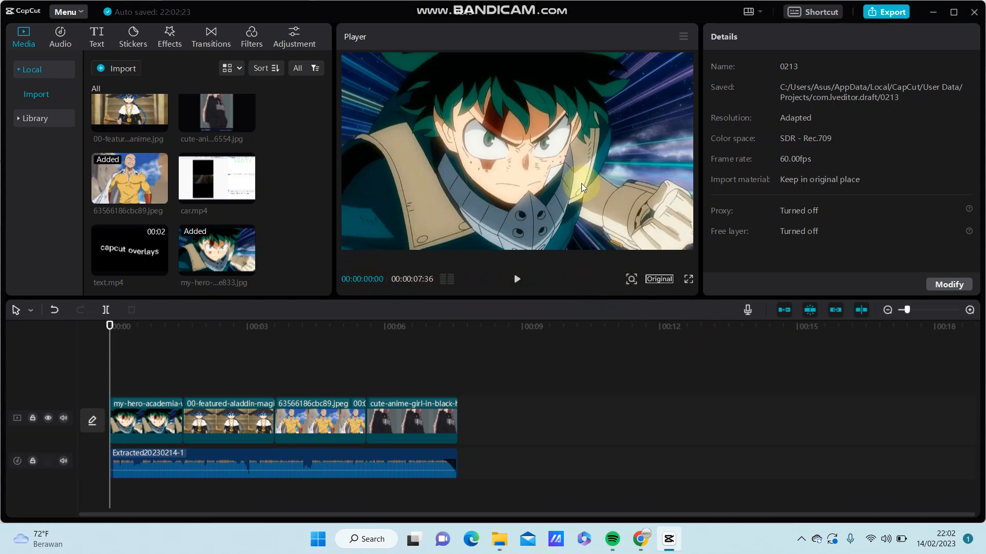
{"action": "mouse_move", "coordinate": [660, 280]}
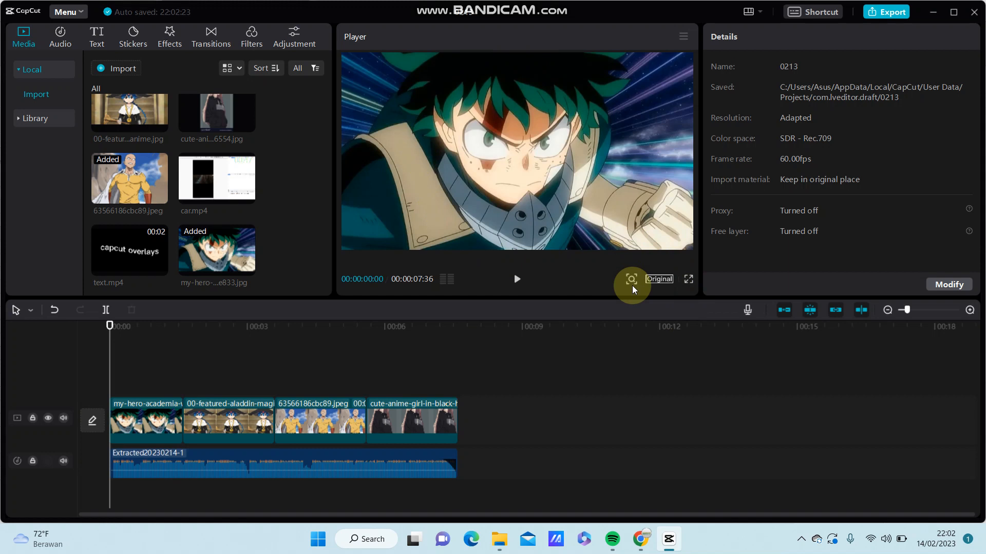
{"action": "mouse_move", "coordinate": [659, 279]}
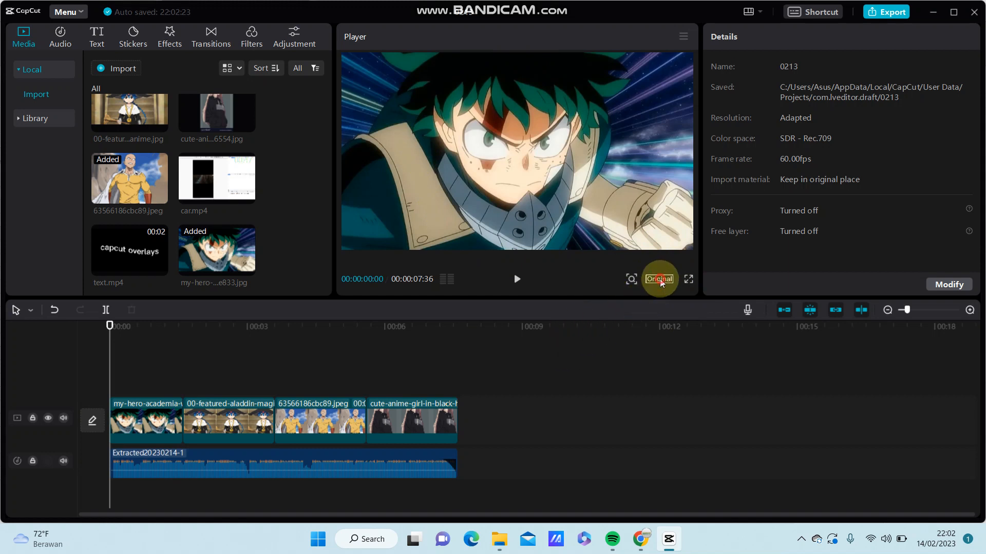
Step: Reveal the preview aspect ratio choices from the Original ratio control under the Player
{"action": "left_click", "coordinate": [658, 280]}
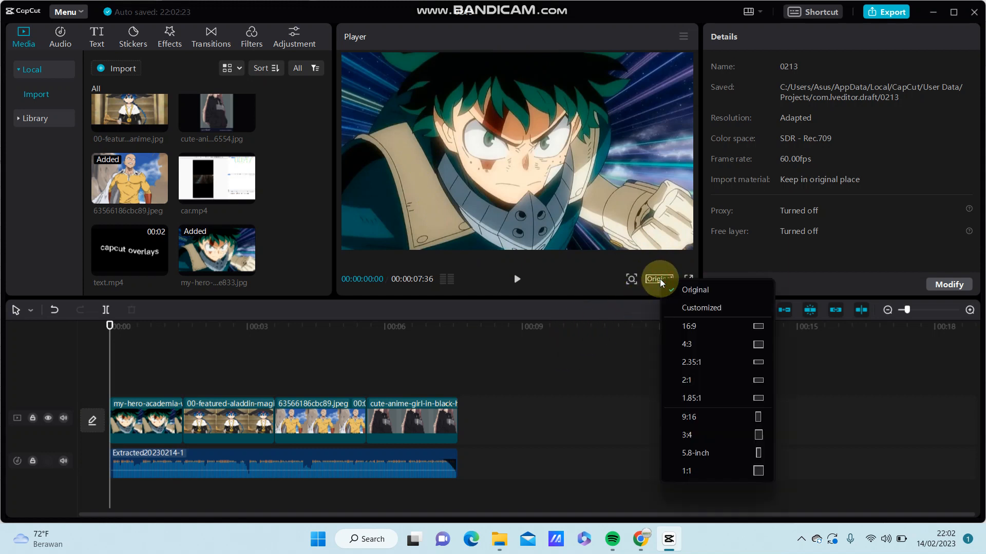
{"action": "mouse_move", "coordinate": [687, 344]}
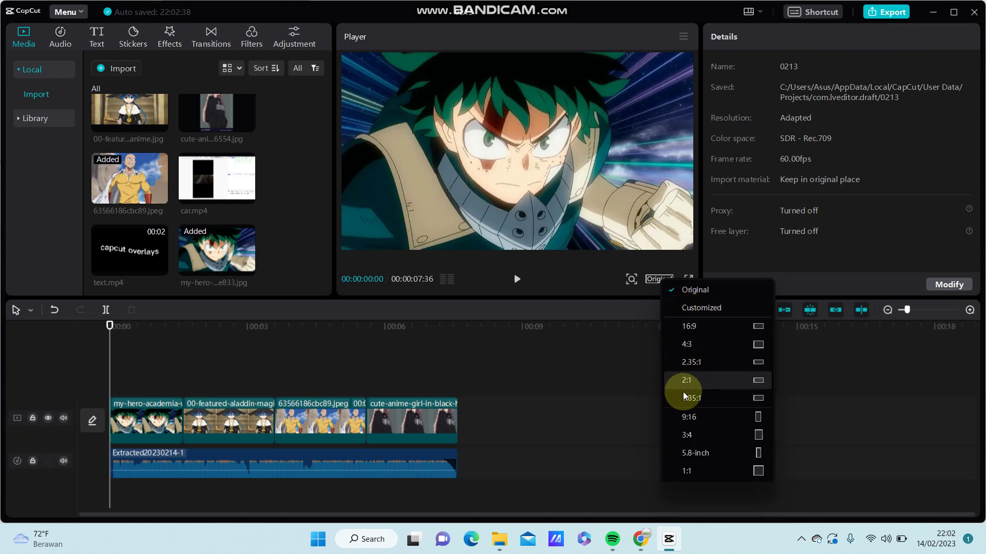
{"action": "mouse_move", "coordinate": [690, 453]}
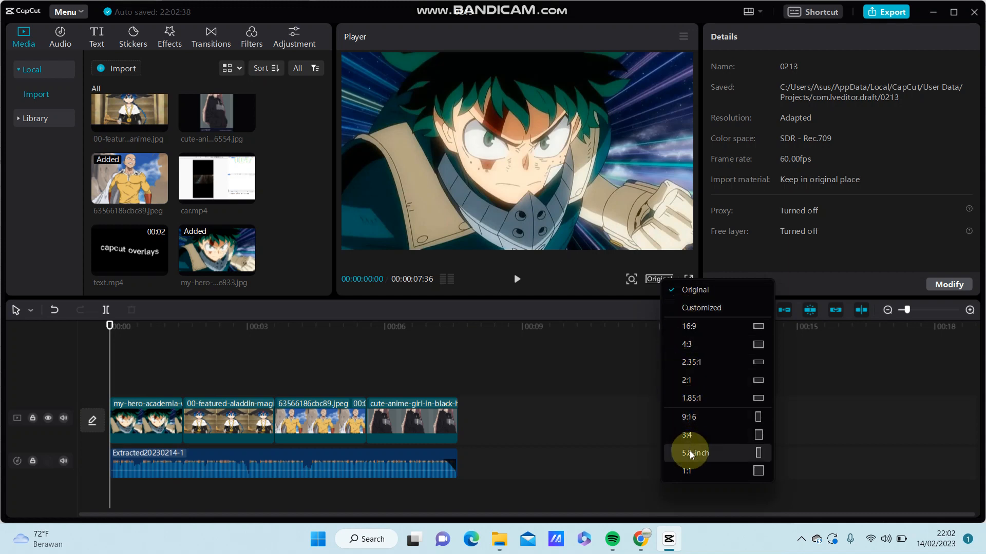
{"action": "mouse_move", "coordinate": [707, 456]}
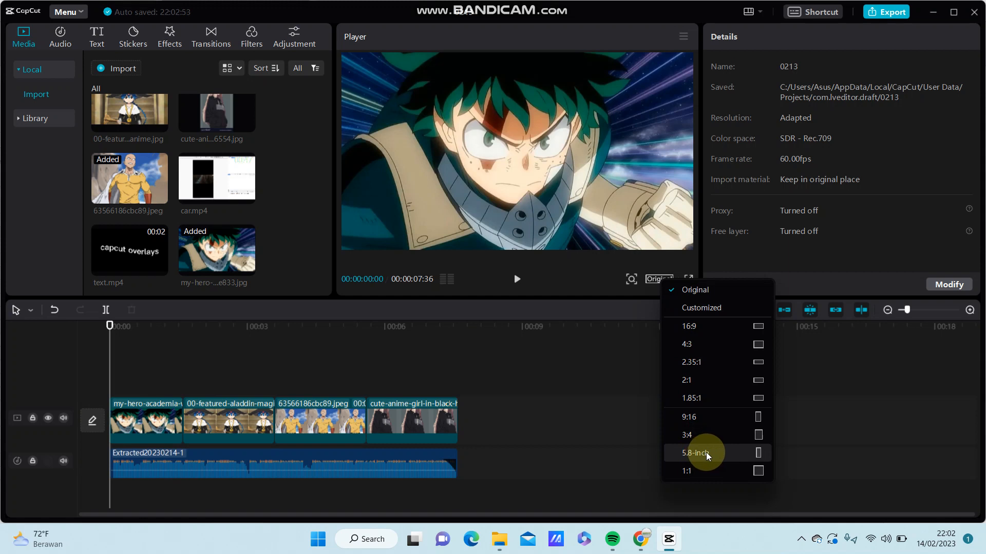
{"action": "mouse_move", "coordinate": [699, 454]}
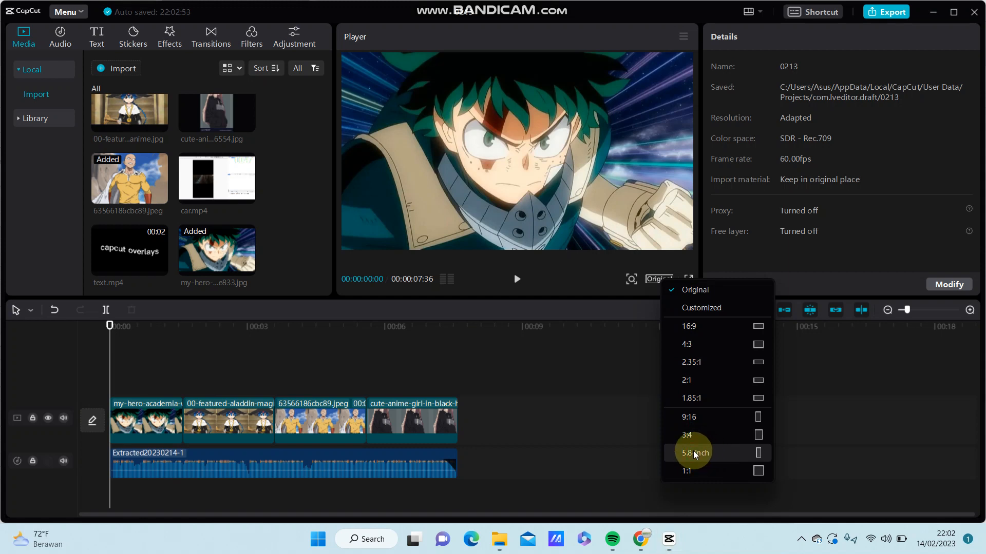
Step: Switch the preview to 5.8-inch and check the my-hero-academia, aladdin and girl-in-black clips in the tall frame
{"action": "left_click", "coordinate": [692, 453]}
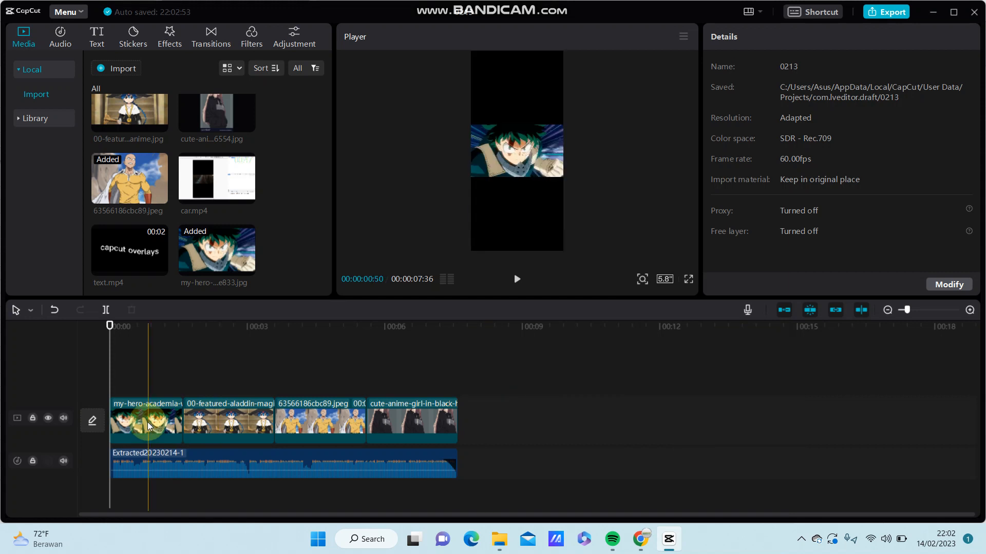
{"action": "left_click", "coordinate": [145, 421]}
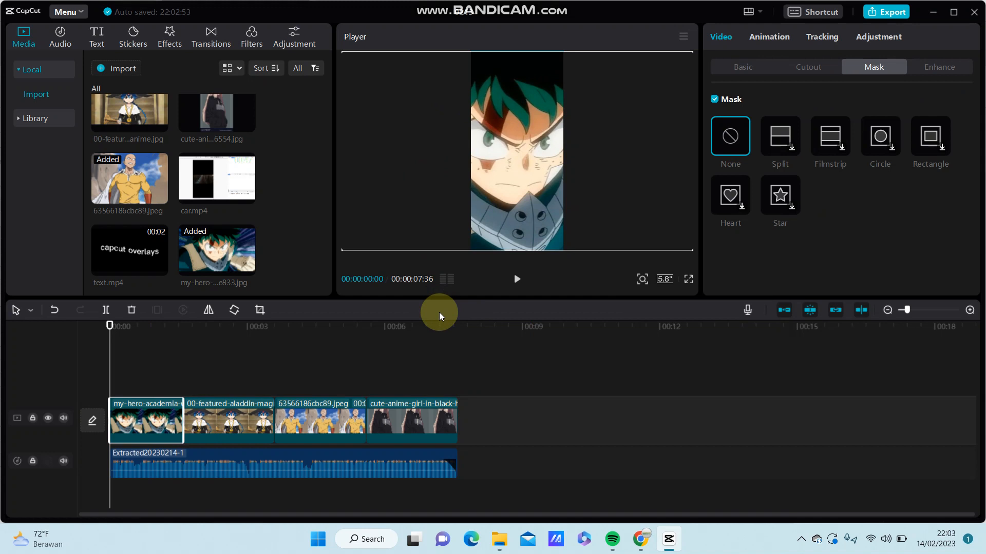
{"action": "left_click", "coordinate": [228, 420]}
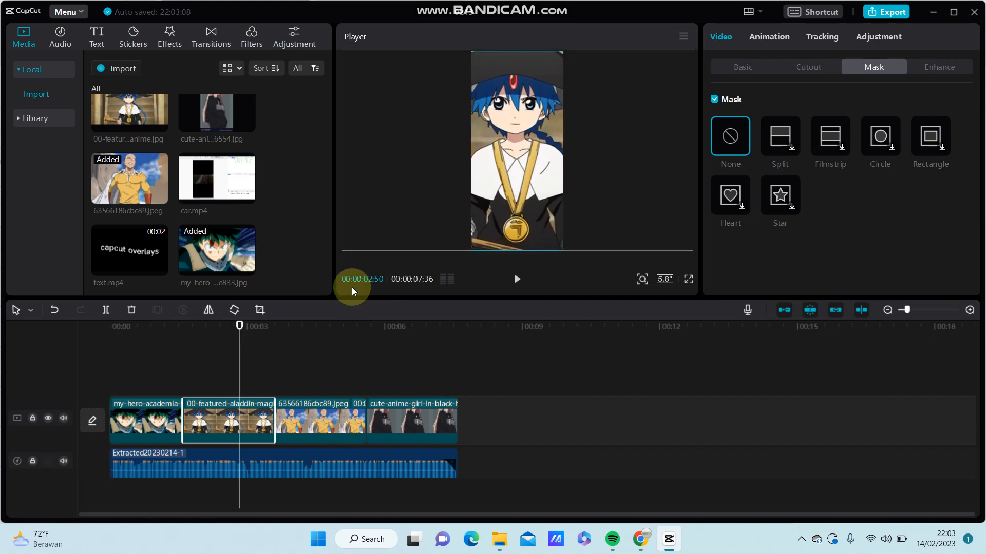
{"action": "left_click", "coordinate": [320, 421]}
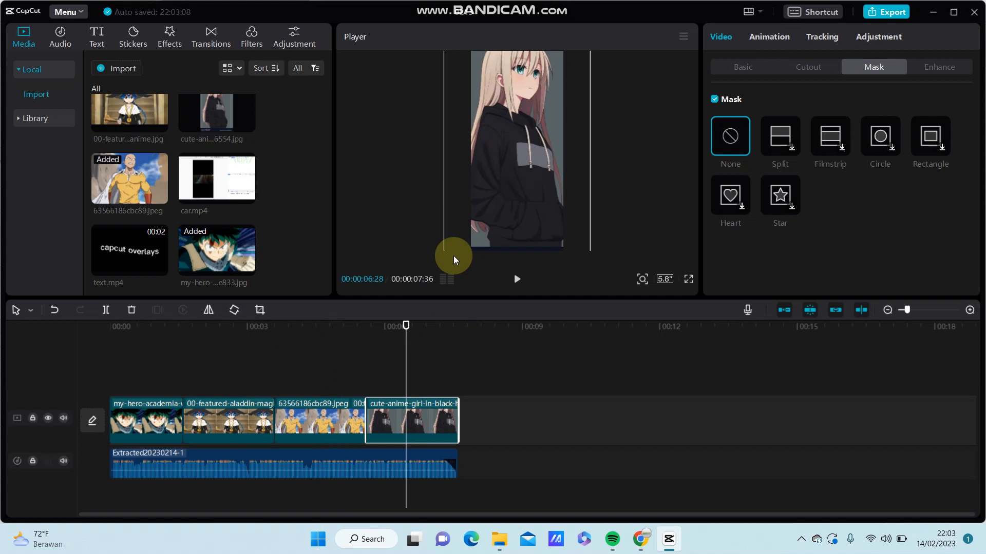
Step: Switch the preview to 1:1 and show the girl-in-black clip's Basic scale and position settings at 160%
{"action": "left_click", "coordinate": [664, 279]}
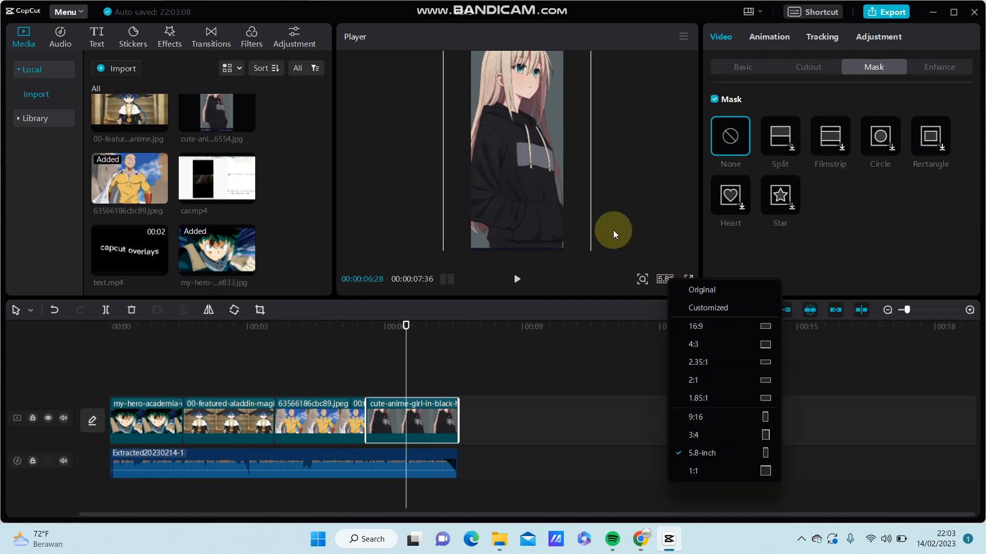
{"action": "mouse_move", "coordinate": [685, 307]}
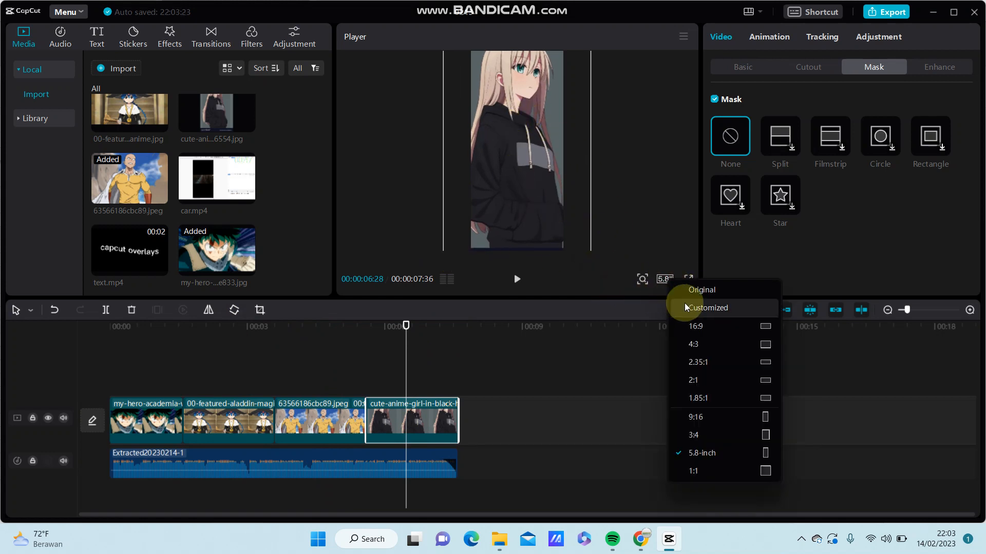
{"action": "mouse_move", "coordinate": [692, 326]}
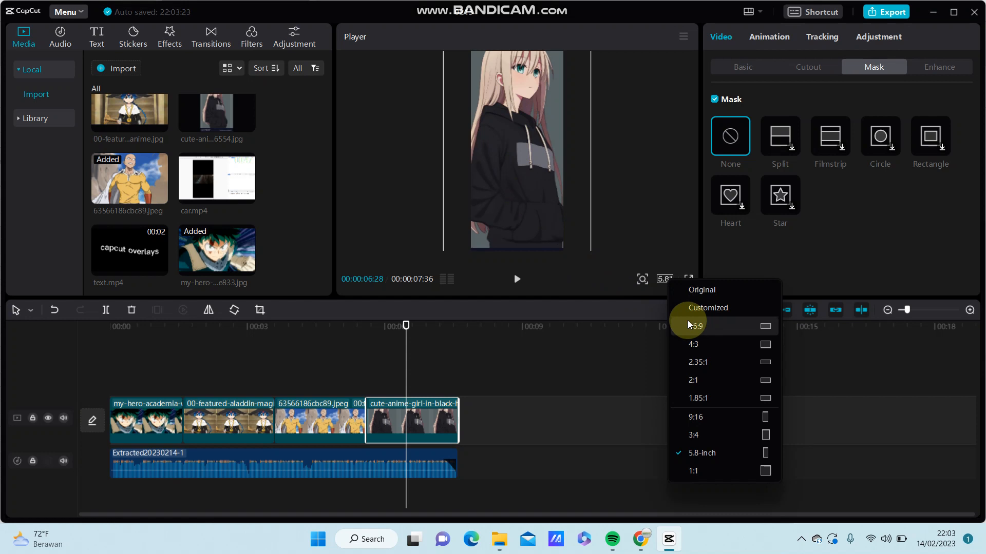
{"action": "mouse_move", "coordinate": [690, 289]}
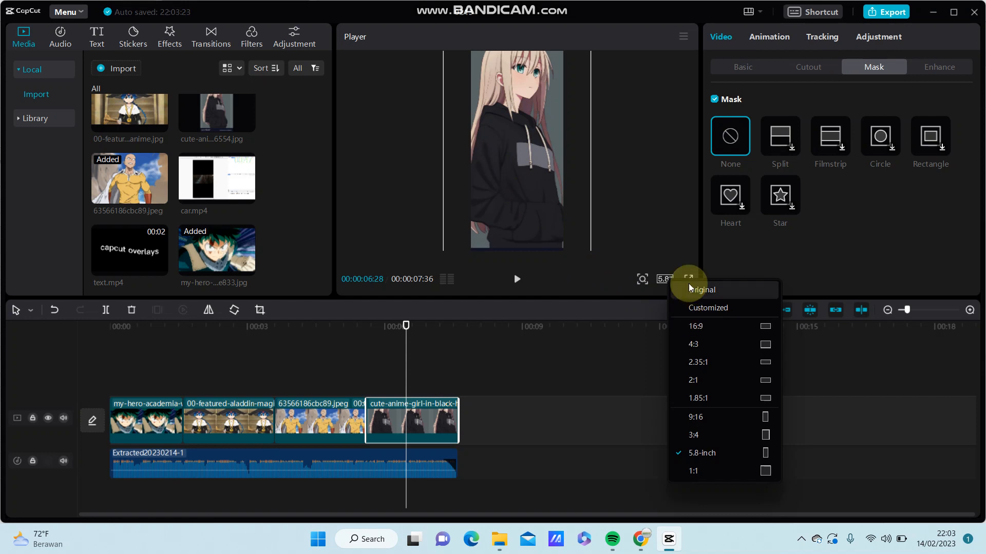
{"action": "mouse_move", "coordinate": [711, 398]}
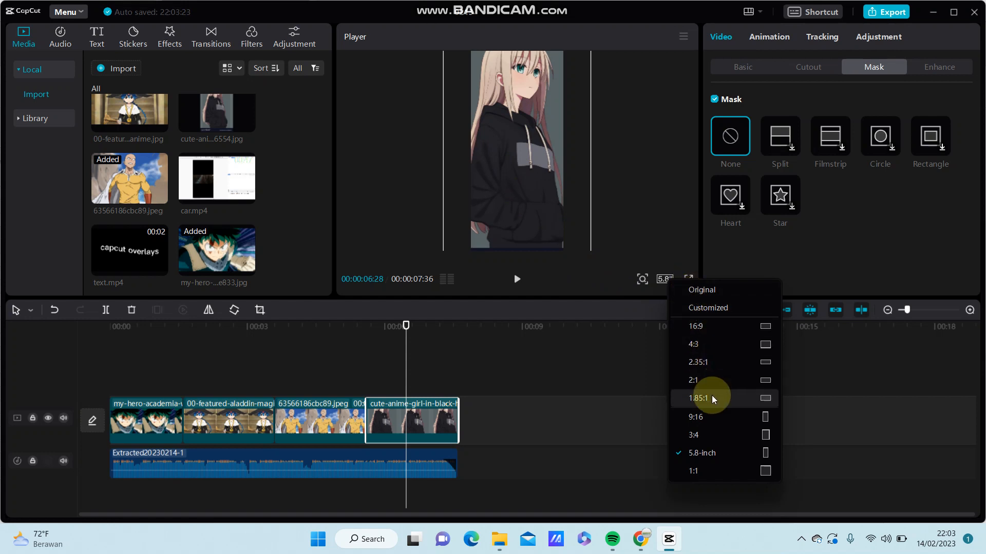
{"action": "mouse_move", "coordinate": [699, 472]}
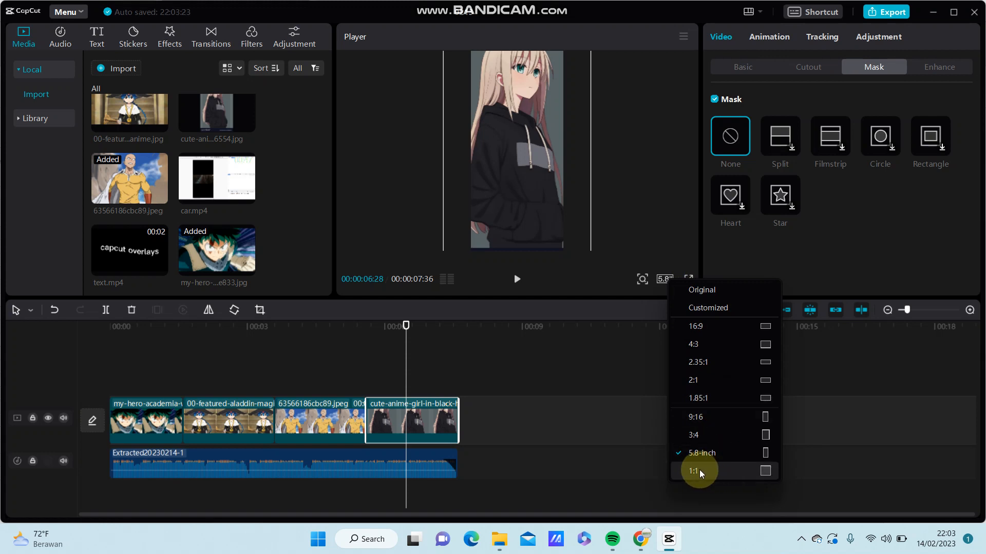
{"action": "mouse_move", "coordinate": [699, 471]}
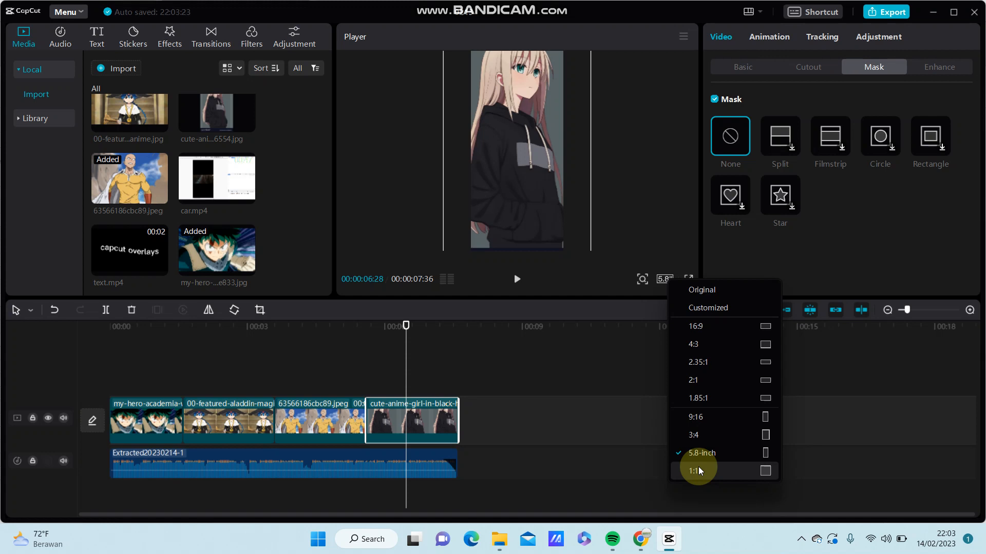
{"action": "mouse_move", "coordinate": [695, 472]}
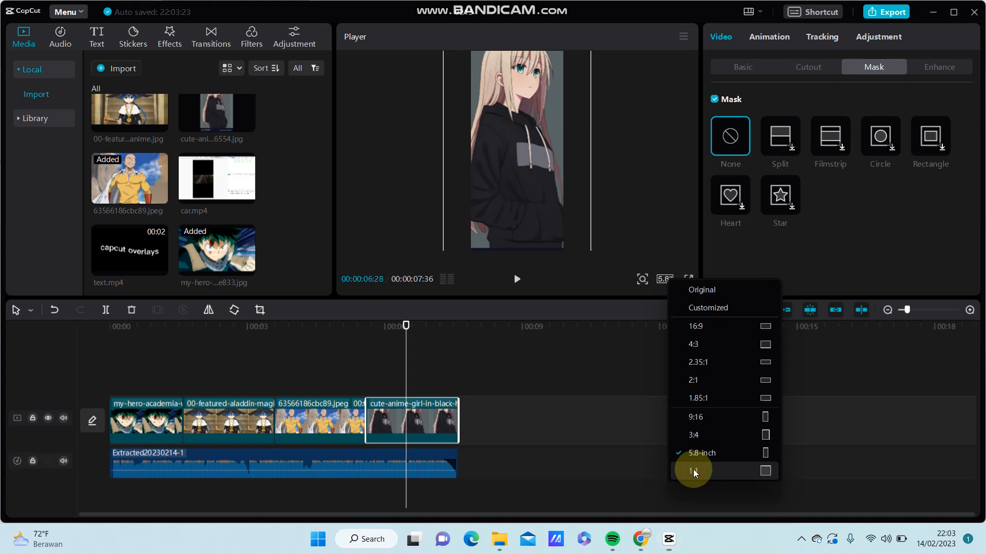
{"action": "left_click", "coordinate": [693, 473]}
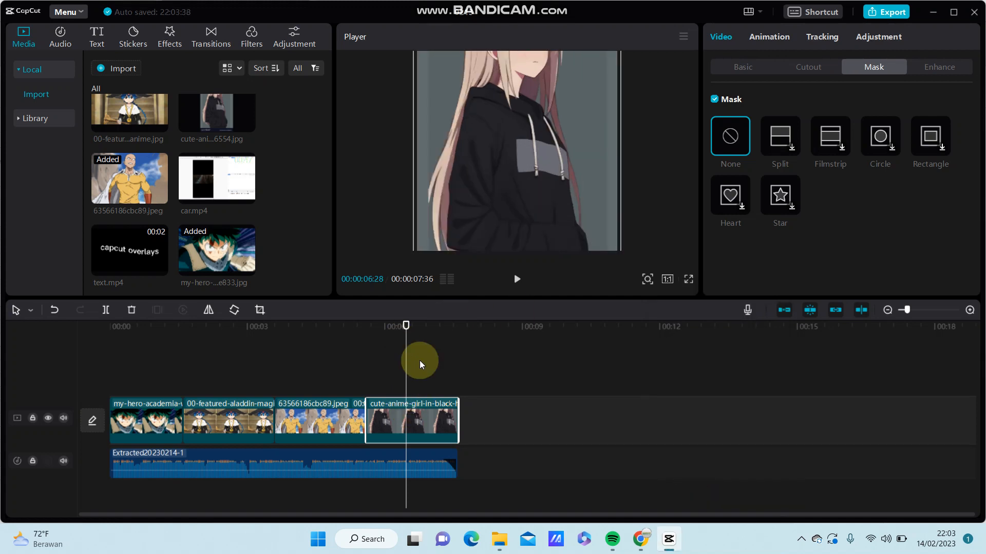
{"action": "left_click", "coordinate": [741, 67]}
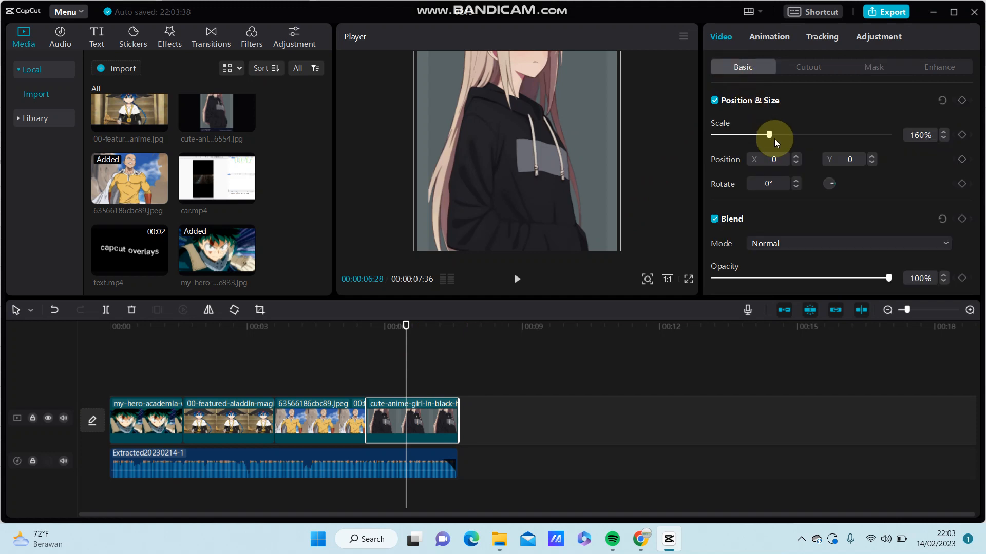